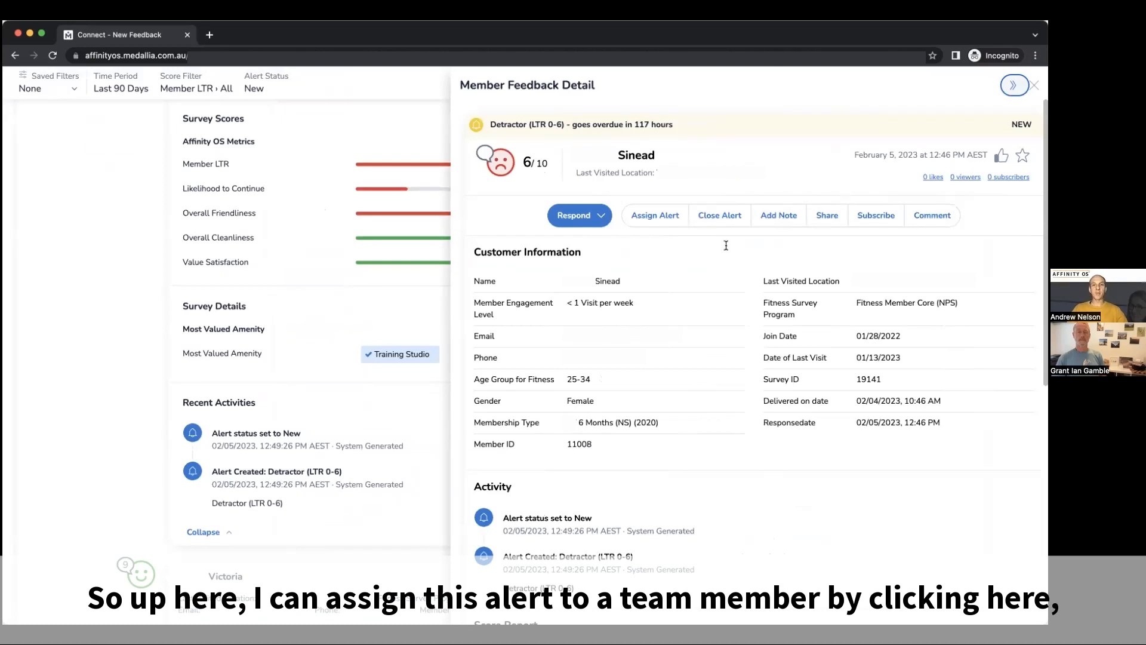
# Step: Open the assign-alert dialog and select a frontline team member as assignee
pyautogui.click(654, 215)
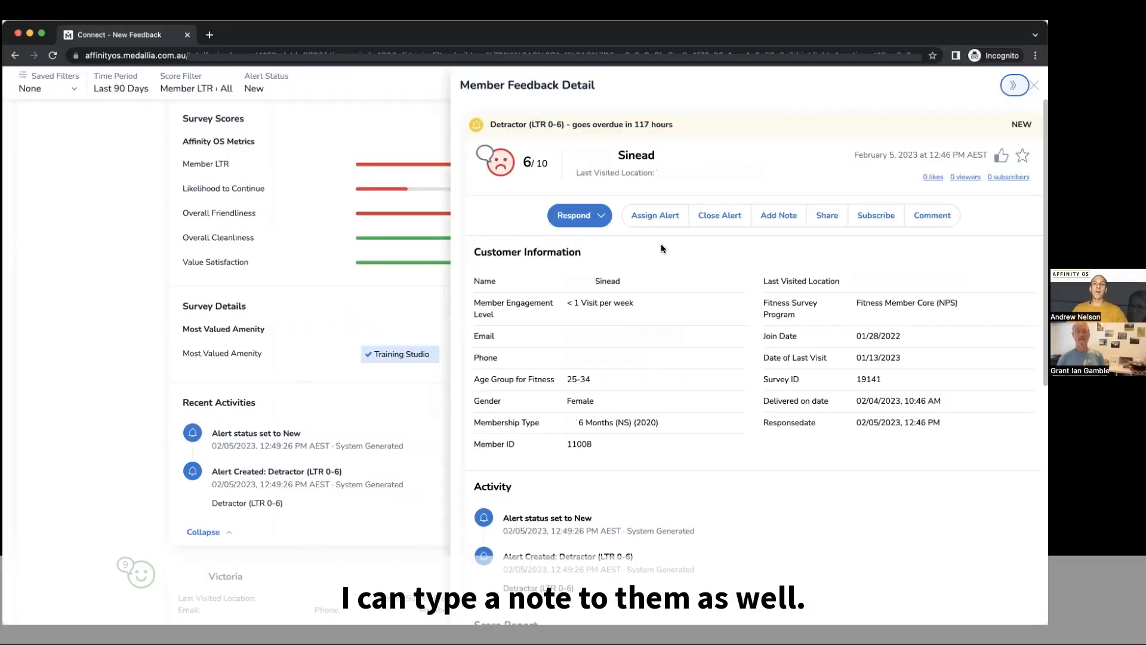
pyautogui.moveTo(654, 215)
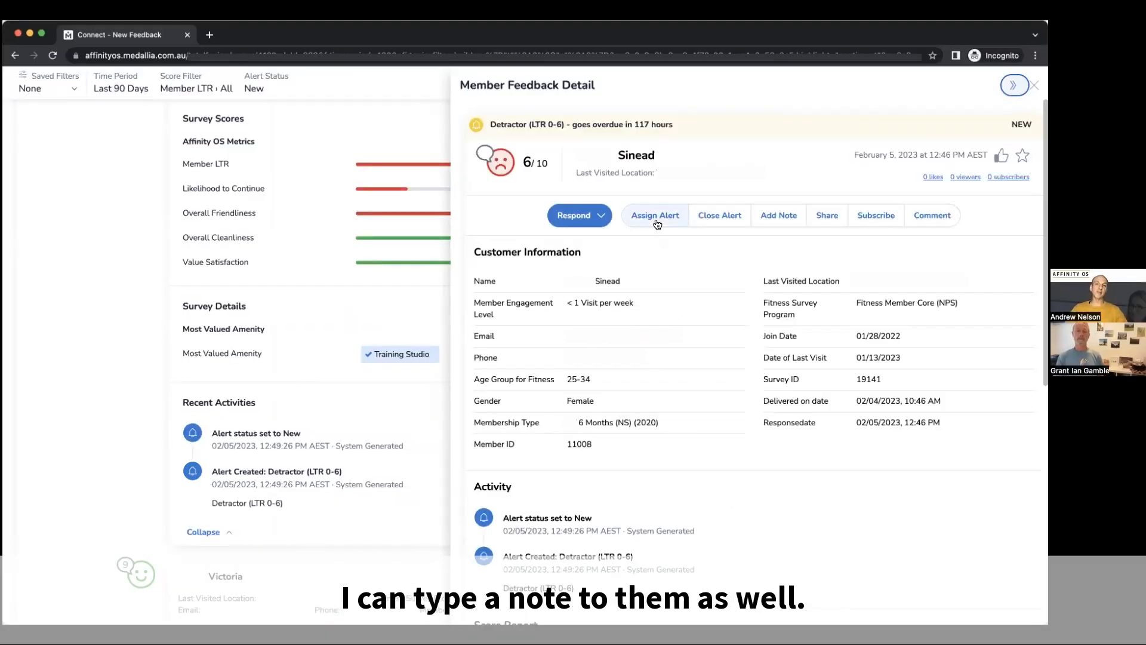
pyautogui.click(654, 215)
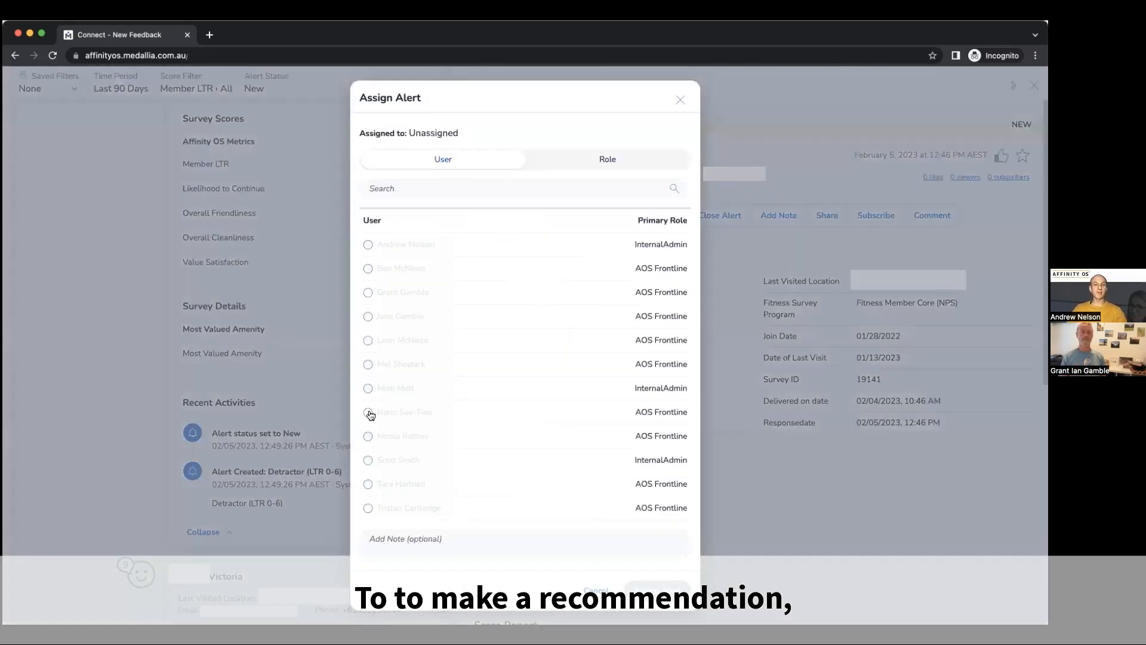
pyautogui.click(368, 411)
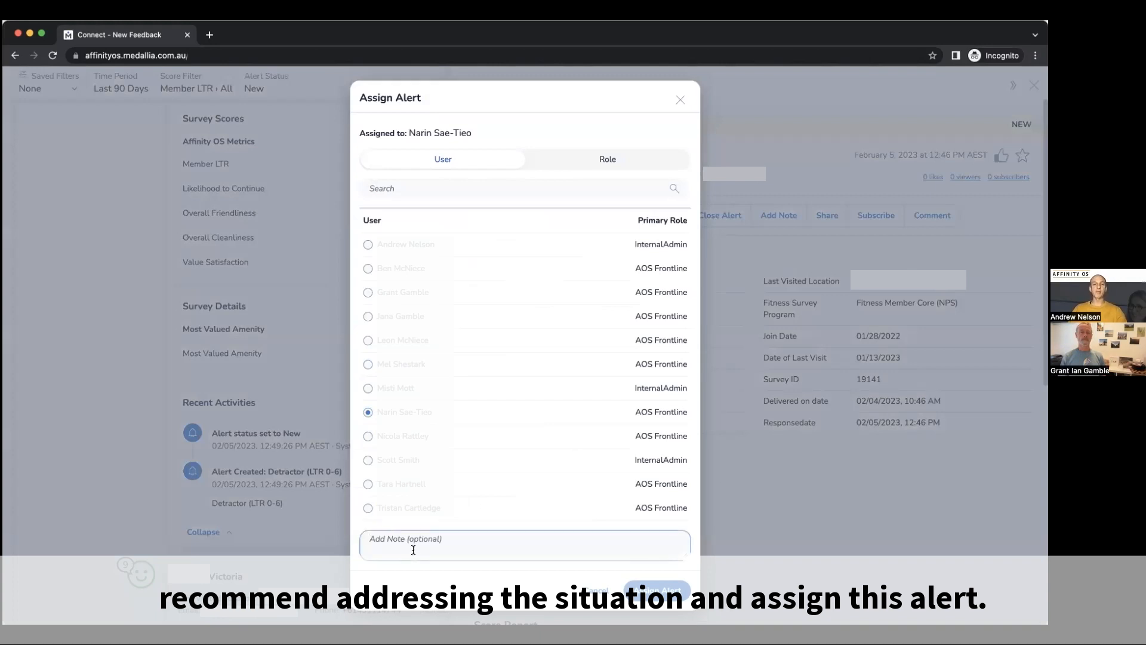
# Step: Add a note recommending addressing the situation and switch to a different team member
pyautogui.write('Ta')
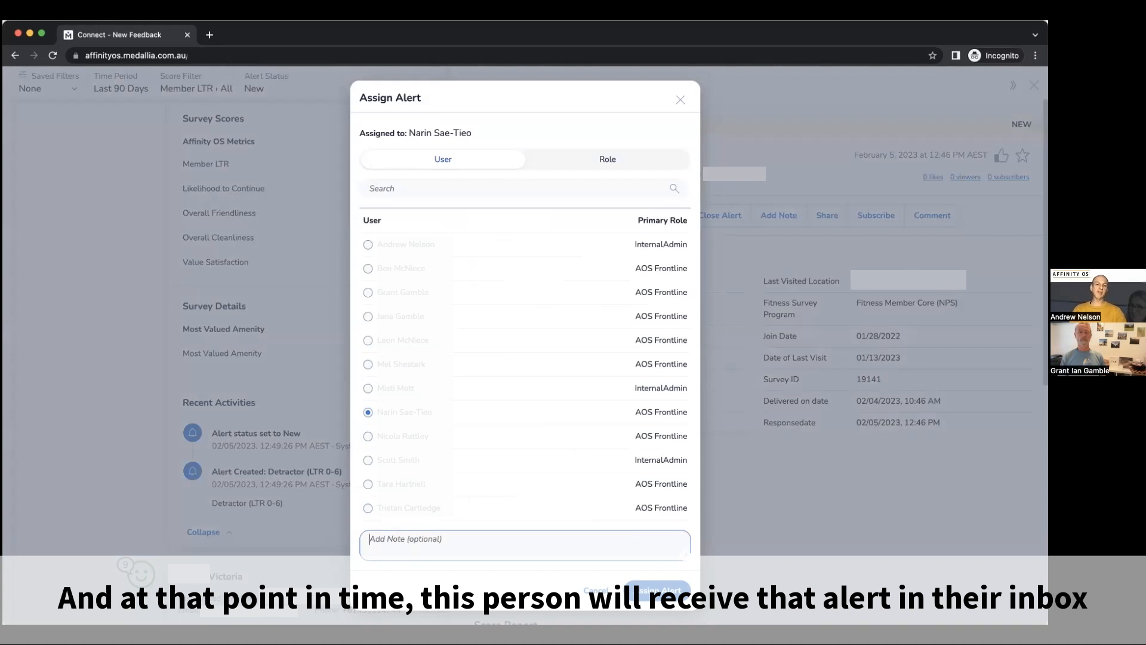
pyautogui.write('Receommend addressing the situation')
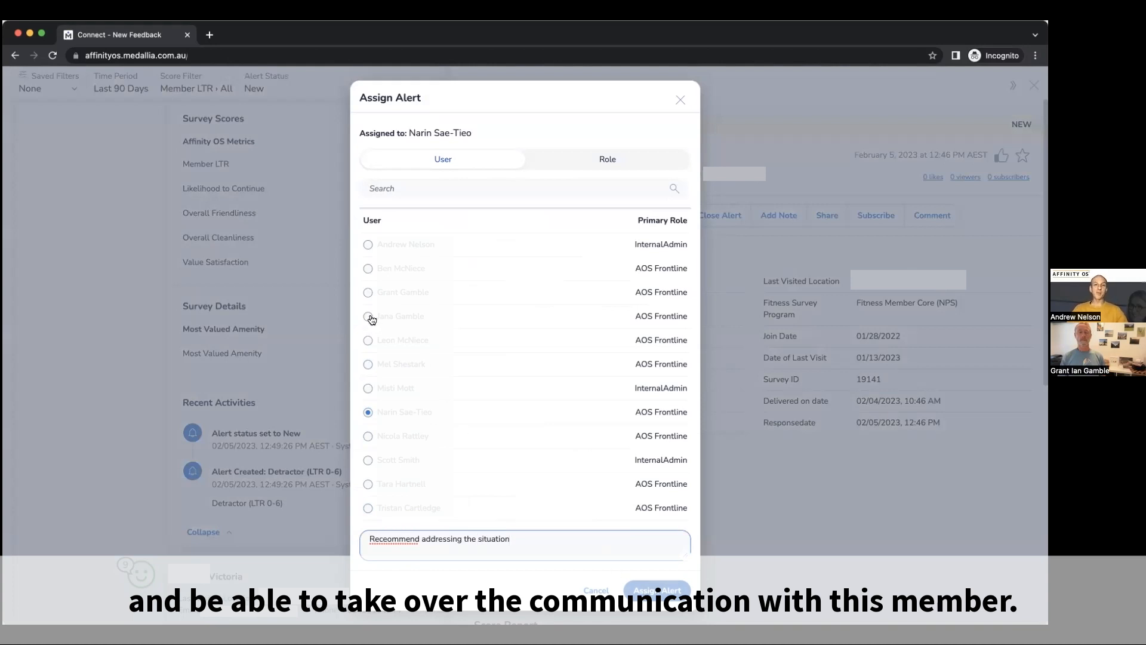
pyautogui.click(368, 291)
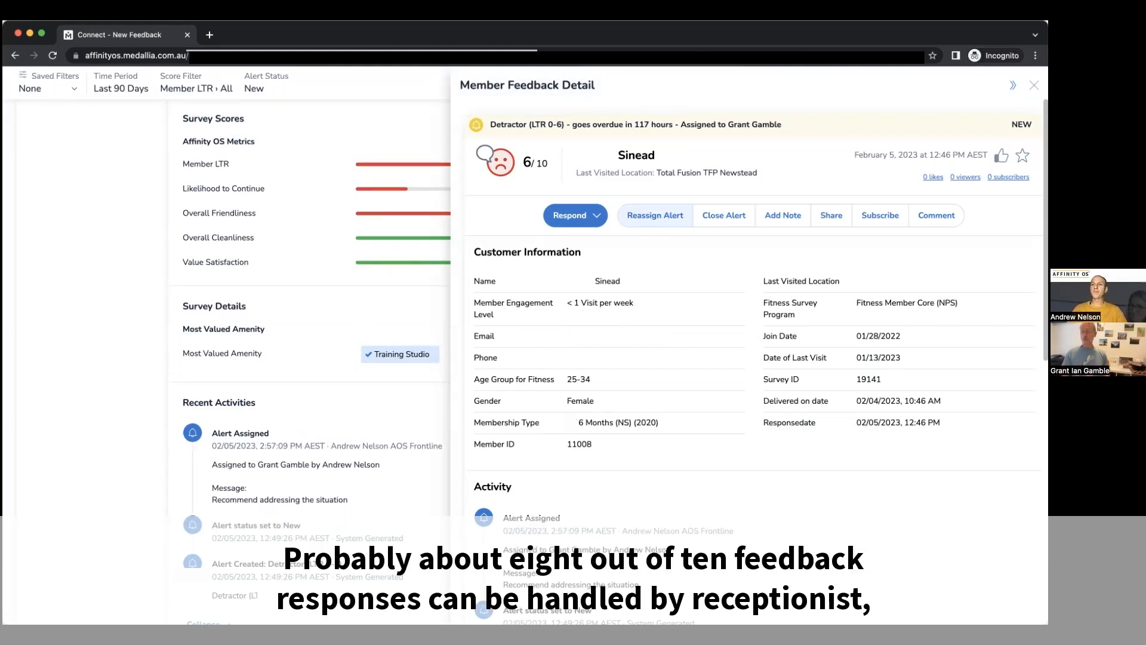
# Step: Submit the assignment and confirm the 'Successfully Assigned Case' toast appears
pyautogui.click(654, 215)
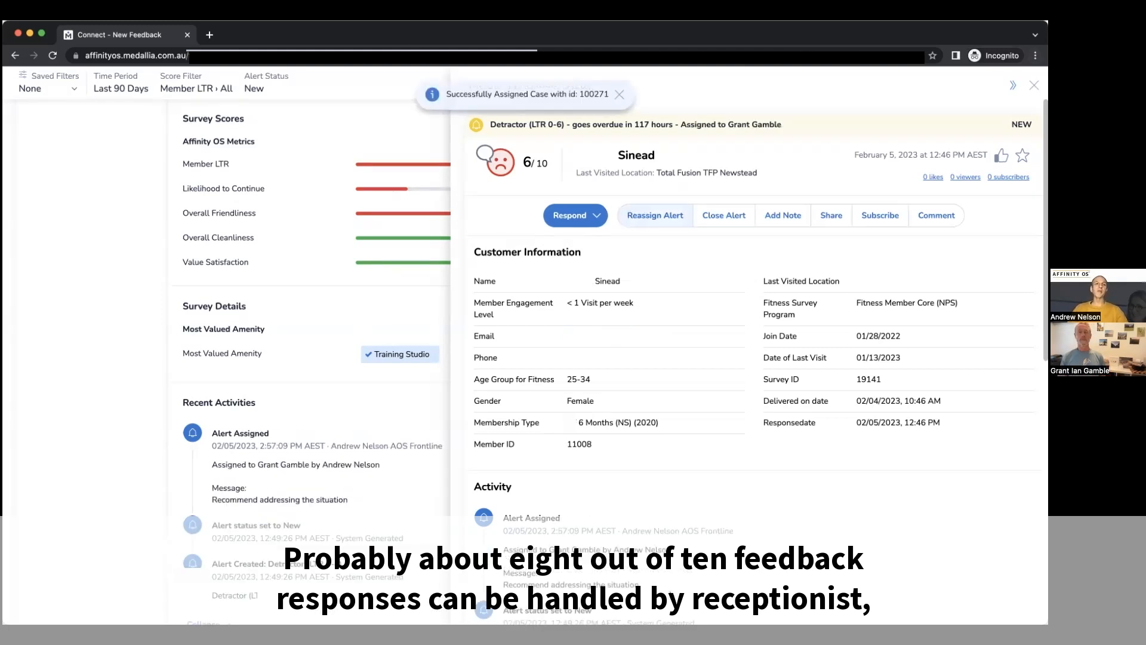